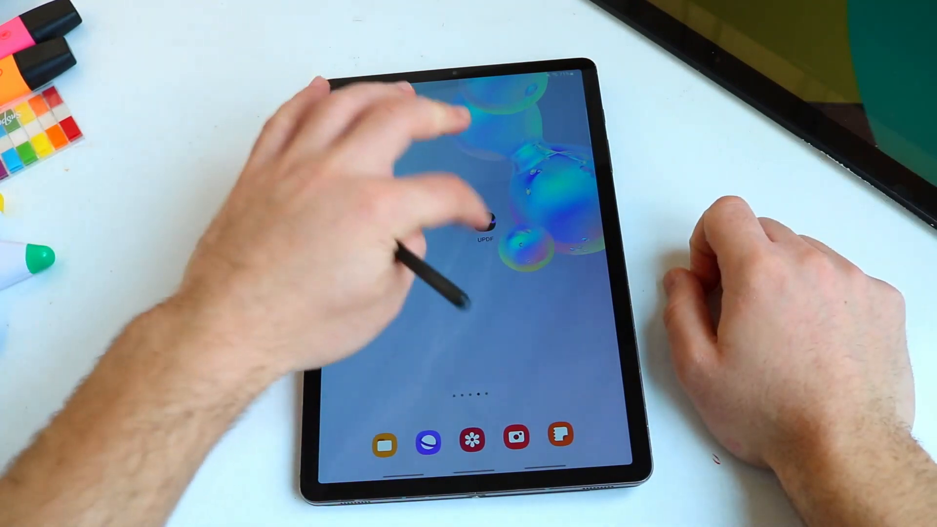
Launch UPDF on the tablet to open the dermatology guide
click(485, 234)
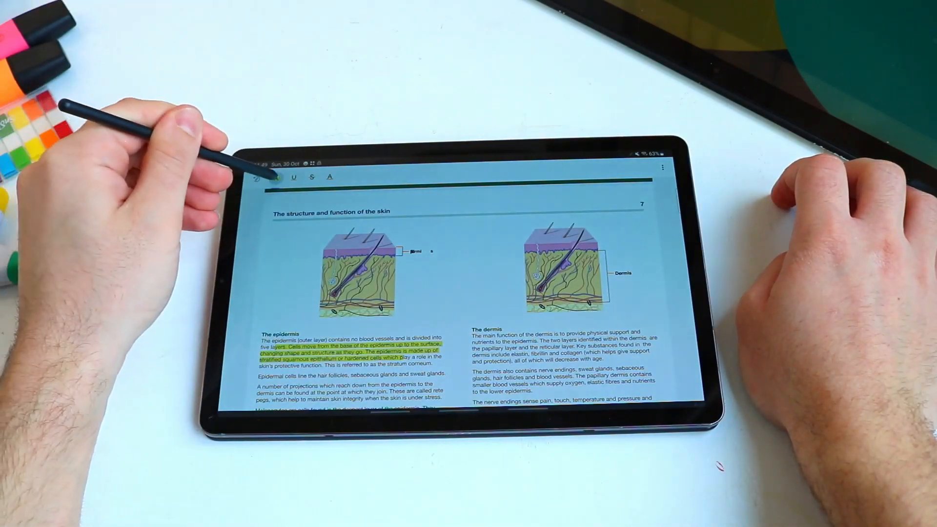
Highlight the first dermis paragraph and recolour the highlight teal
click(328, 177)
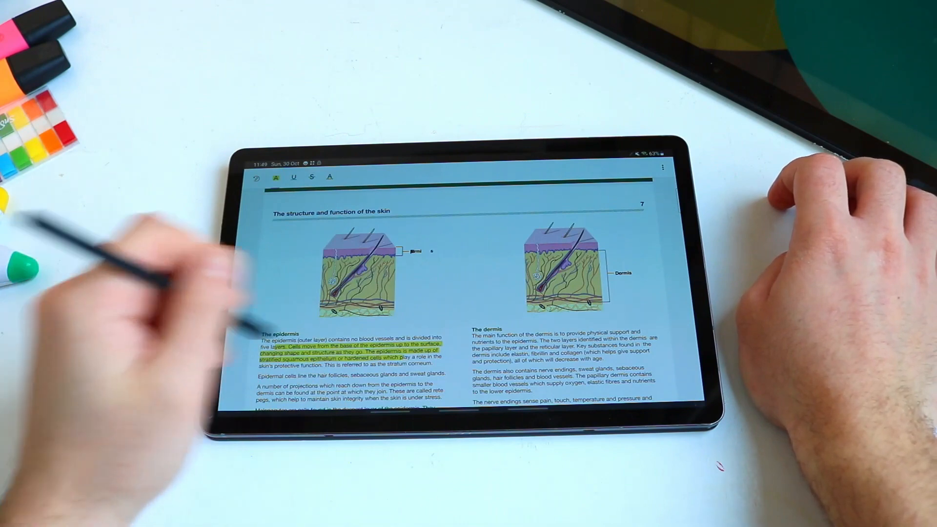
drag(472, 344, 654, 359)
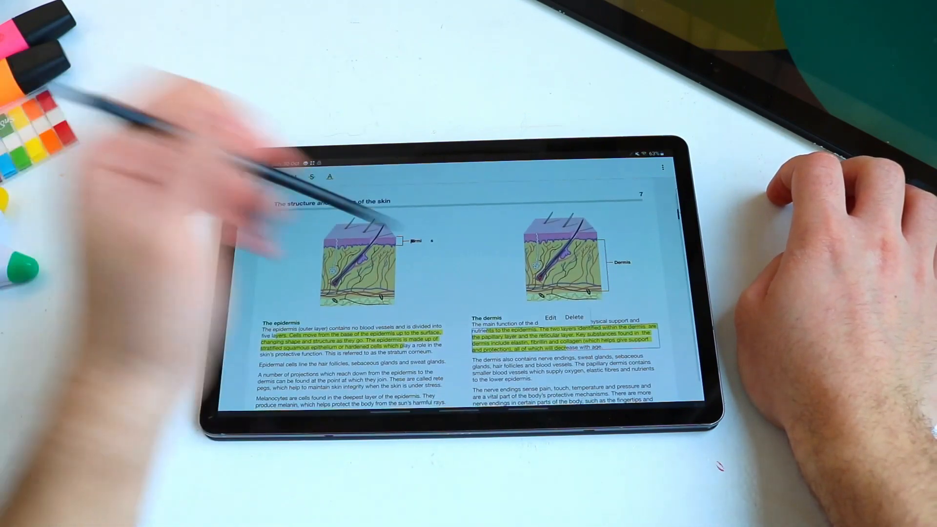
click(550, 317)
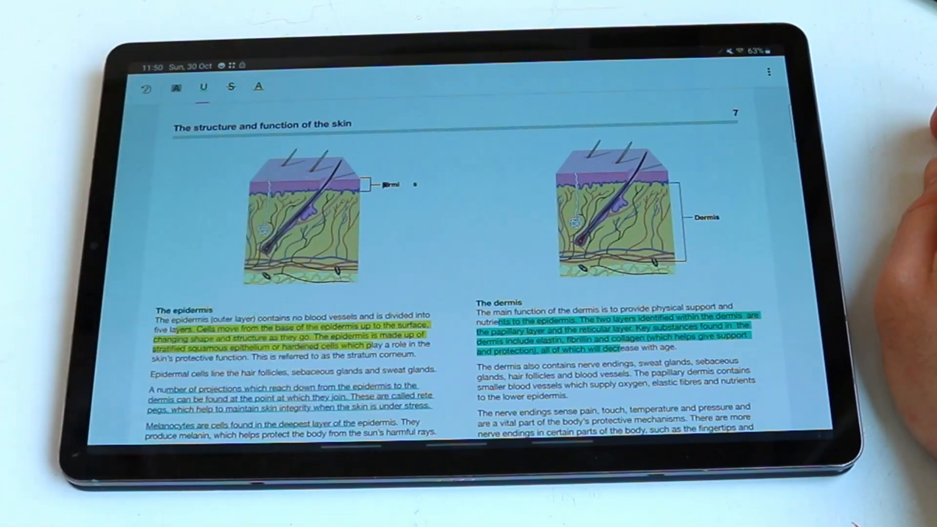
click(231, 87)
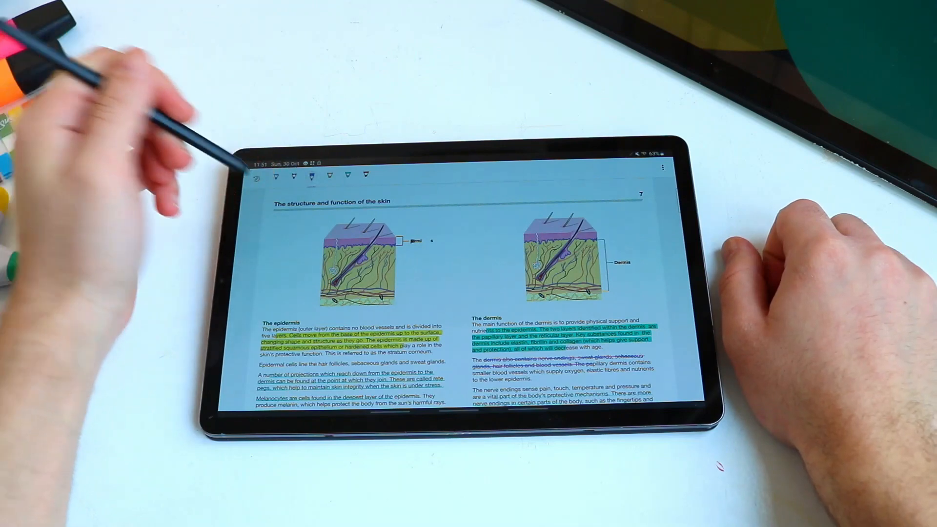
Draw a freehand arrow by the left skin diagram and circle the right diagram
drag(413, 245, 478, 251)
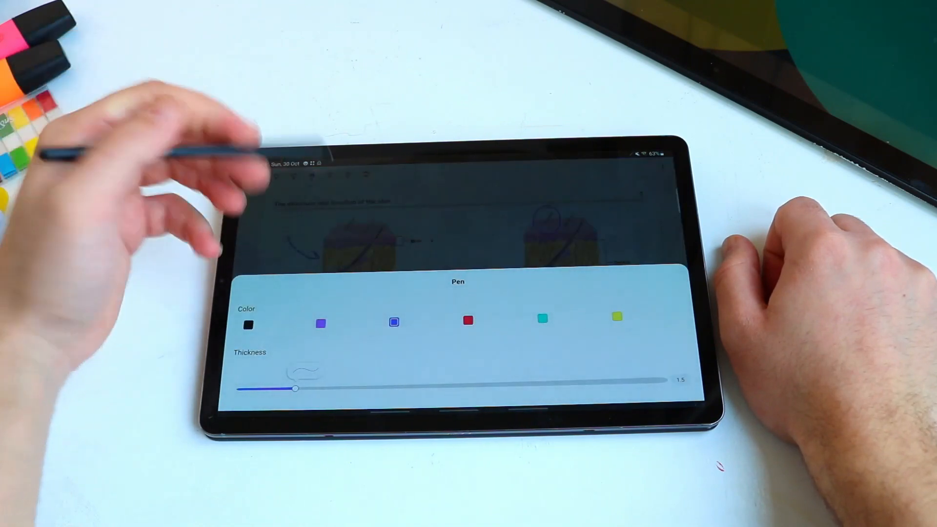
drag(296, 389, 347, 389)
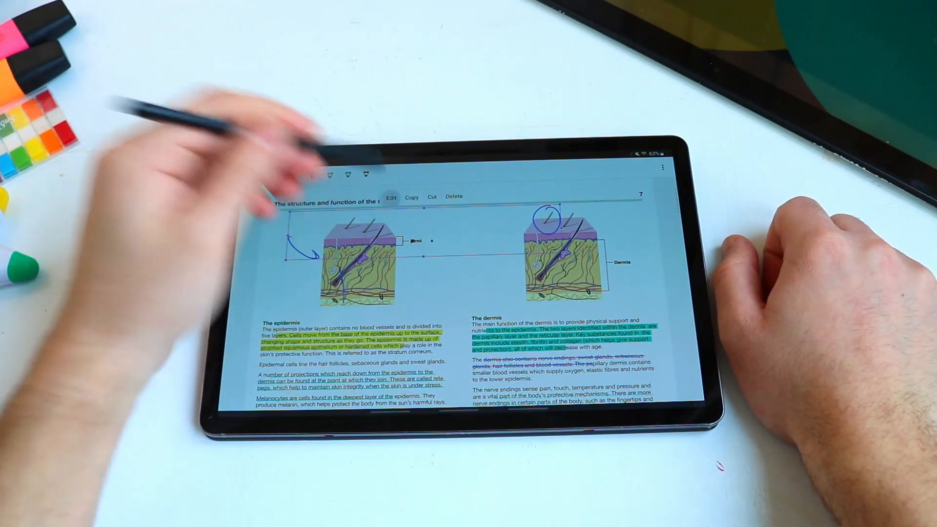
click(392, 196)
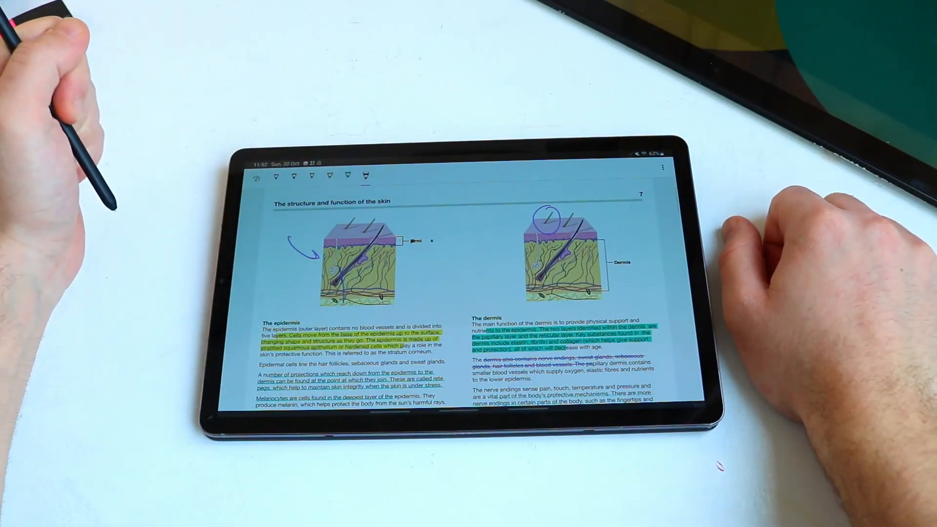
drag(254, 263, 254, 296)
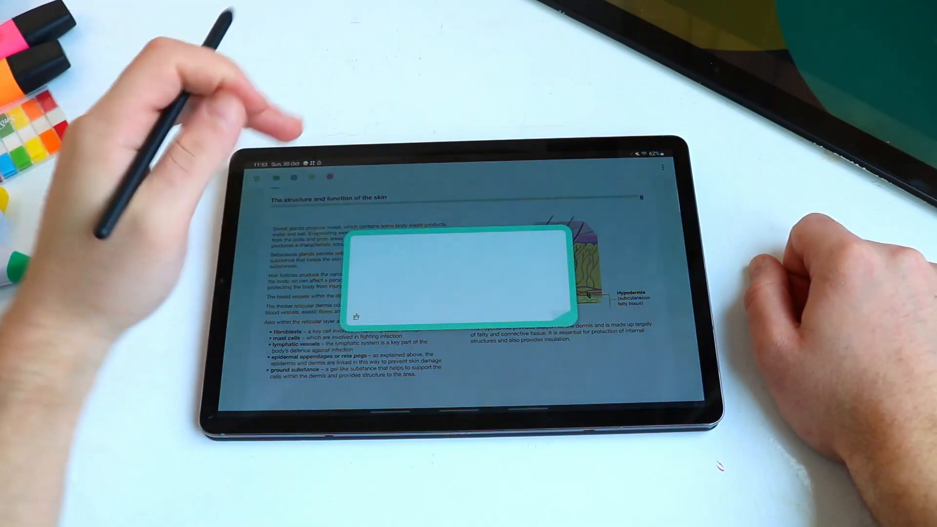
Type 'remember for exam' into a sticky note on page 8
text(remember for exam)
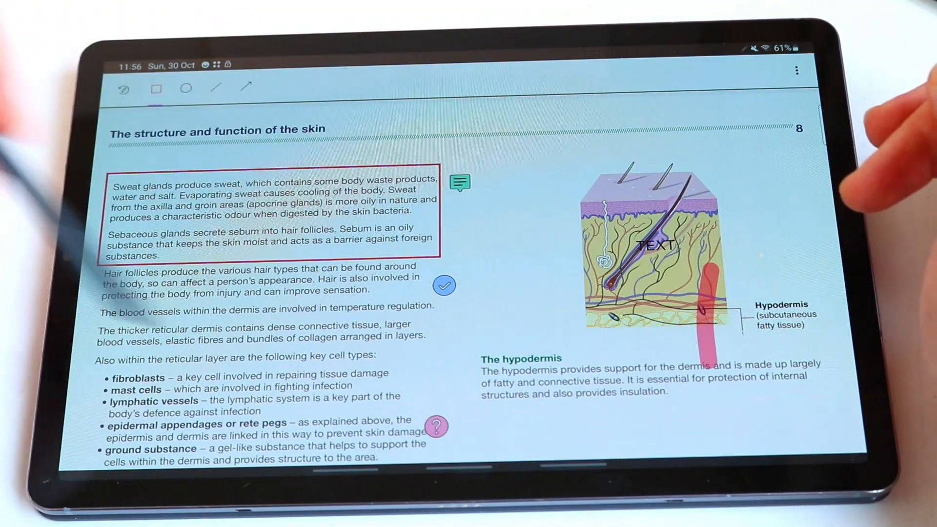
Draw an arrow shape beside the gland paragraphs on page 8
click(244, 88)
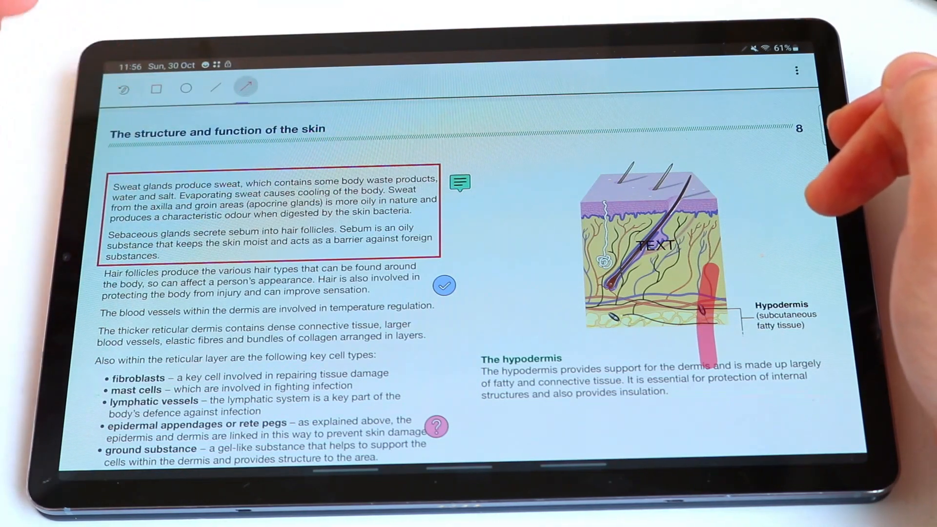
drag(556, 203, 502, 335)
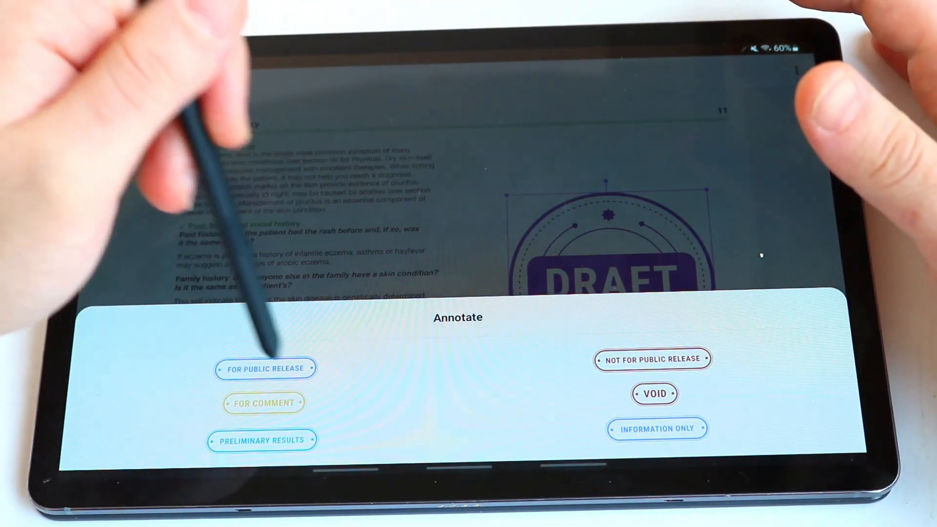
Place the FOR PUBLIC RELEASE stamp on page 11
click(652, 359)
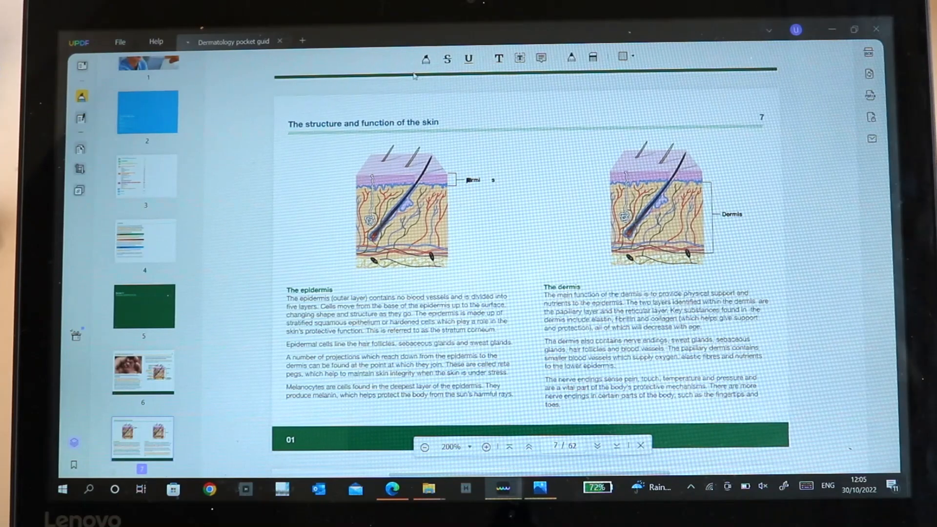
mouse_move(425, 59)
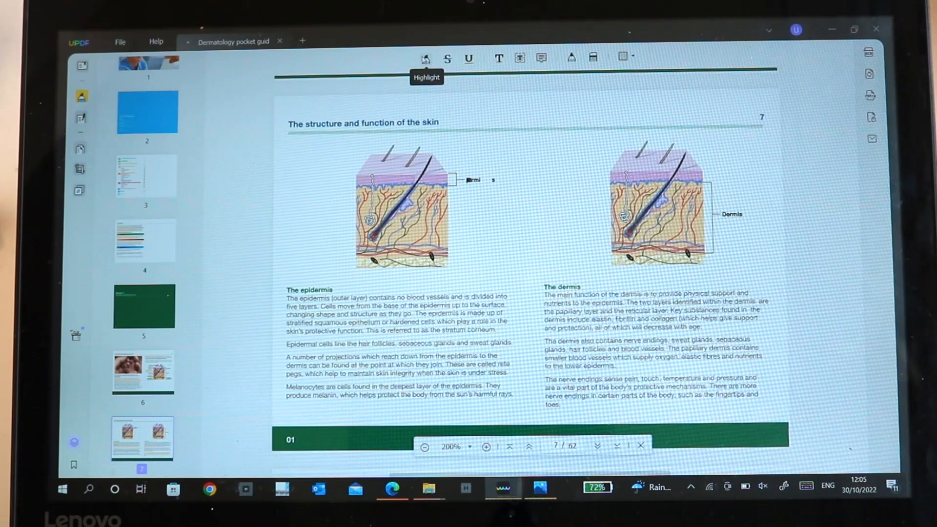
mouse_move(447, 59)
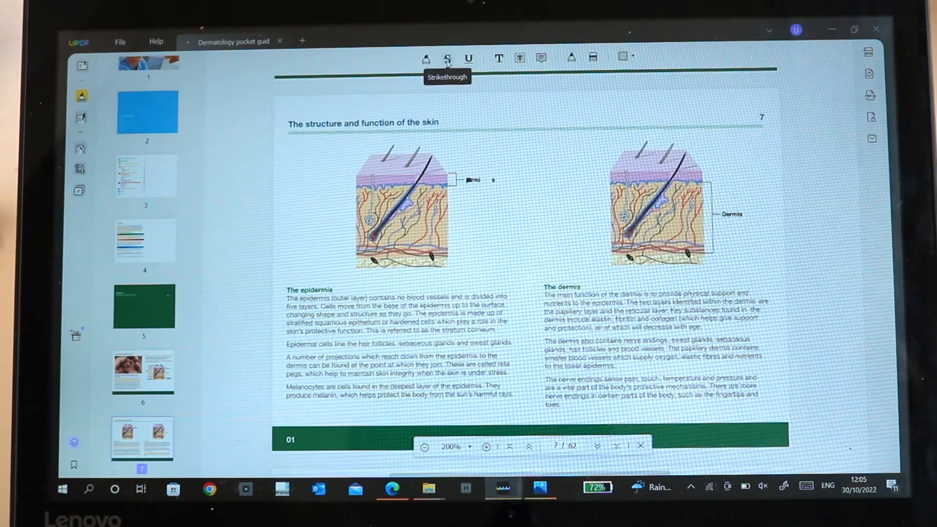
mouse_move(498, 58)
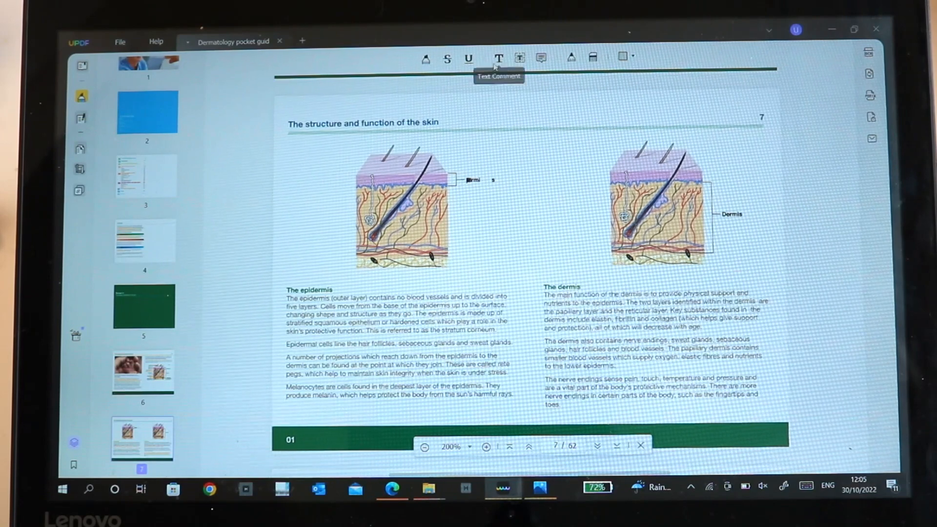
Add a red 'HELLO TESTING TEXT' comment above the left skin diagram on page 7
click(498, 58)
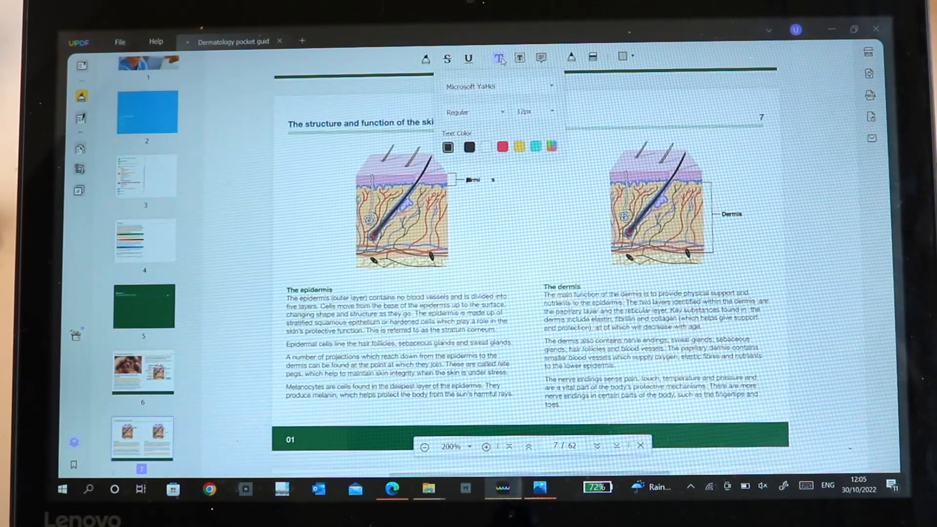
text(HELLO)
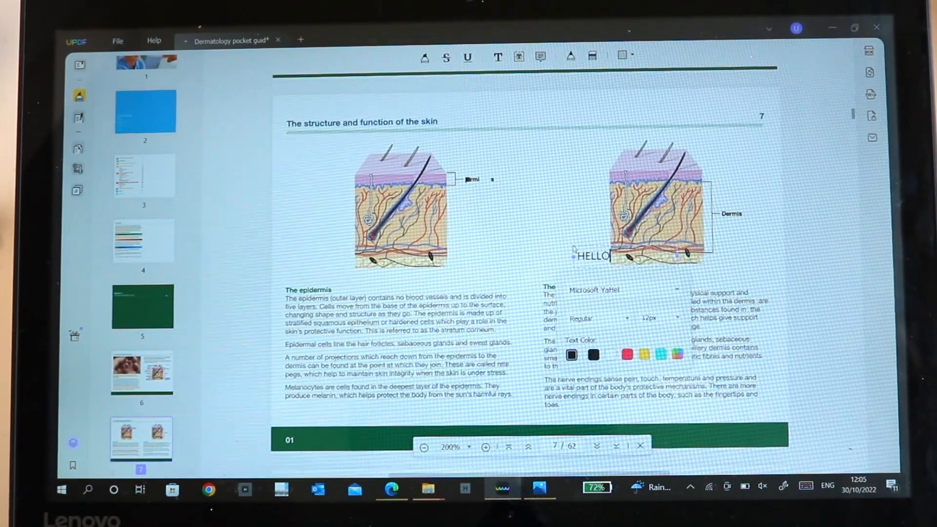
text(TESTING TEXT)
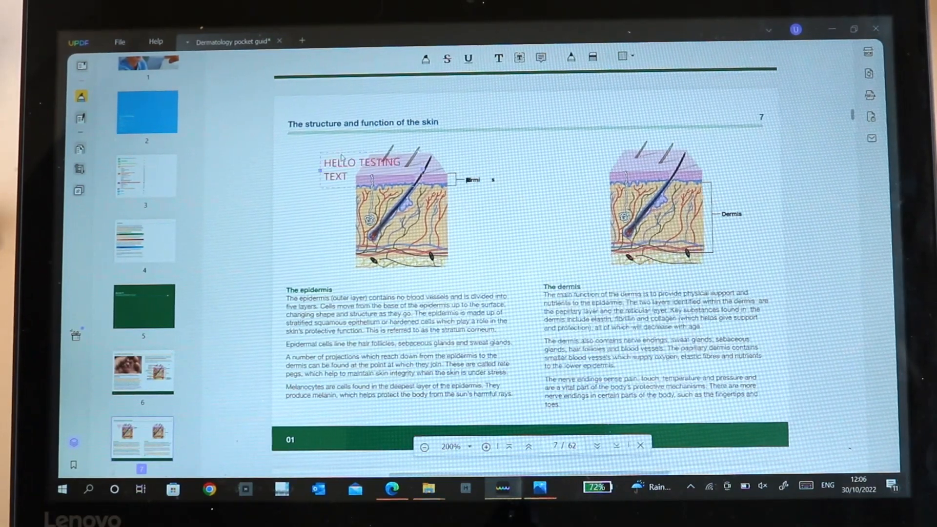
mouse_move(541, 57)
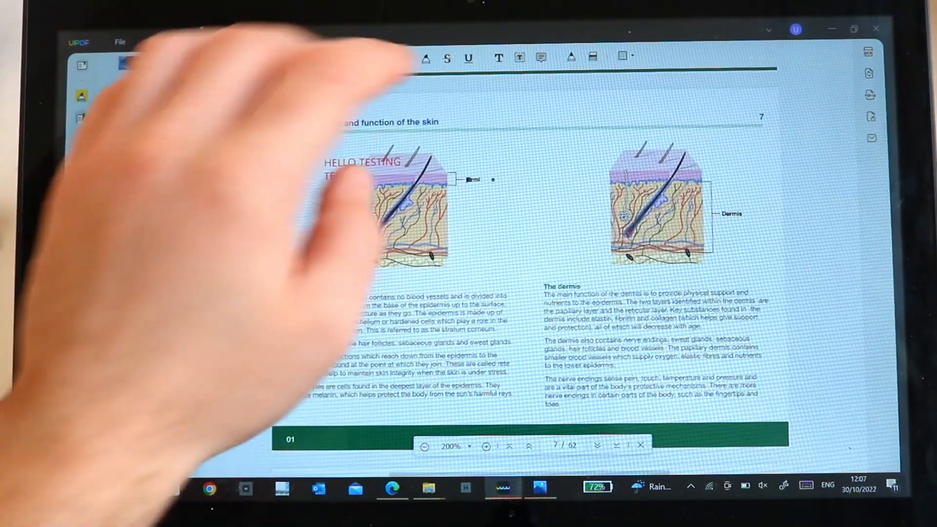
click(571, 56)
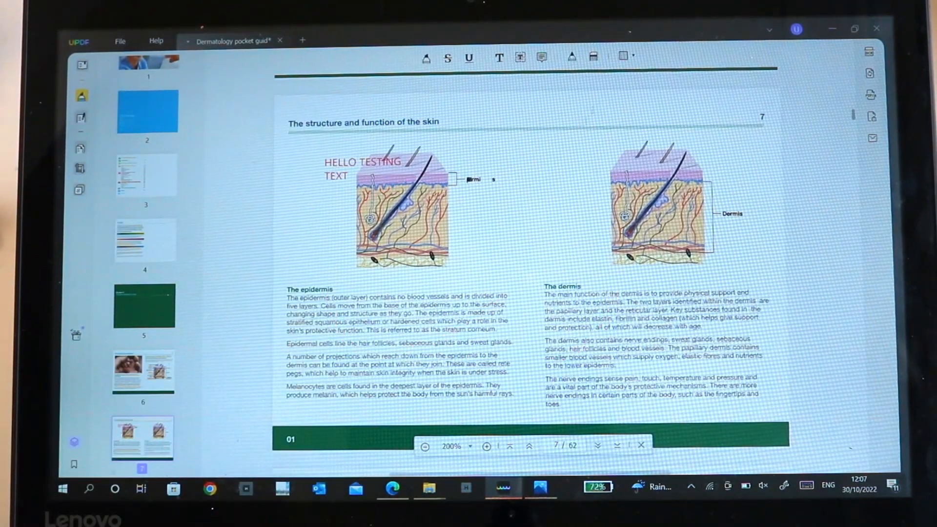
click(626, 55)
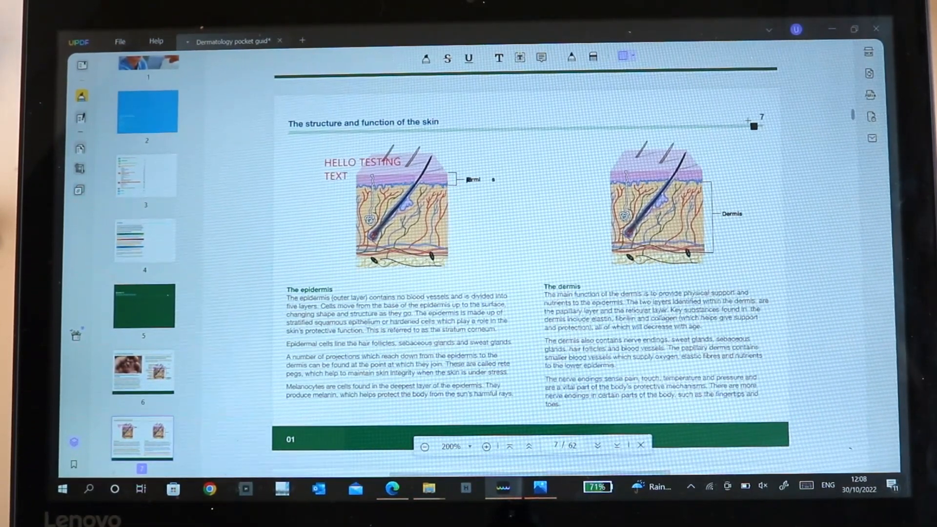
mouse_move(82, 117)
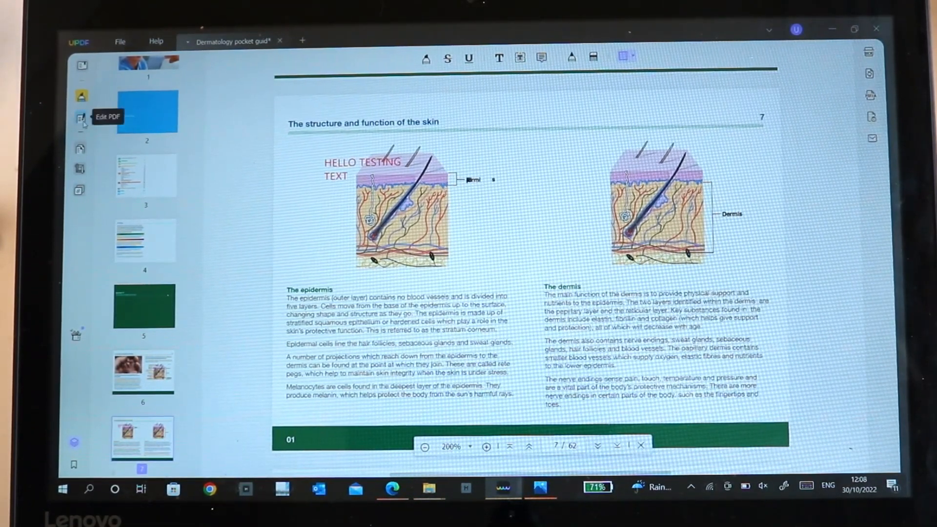
Edit the page 7 heading text and select the page 10 photo for editing
scroll(down, 3)
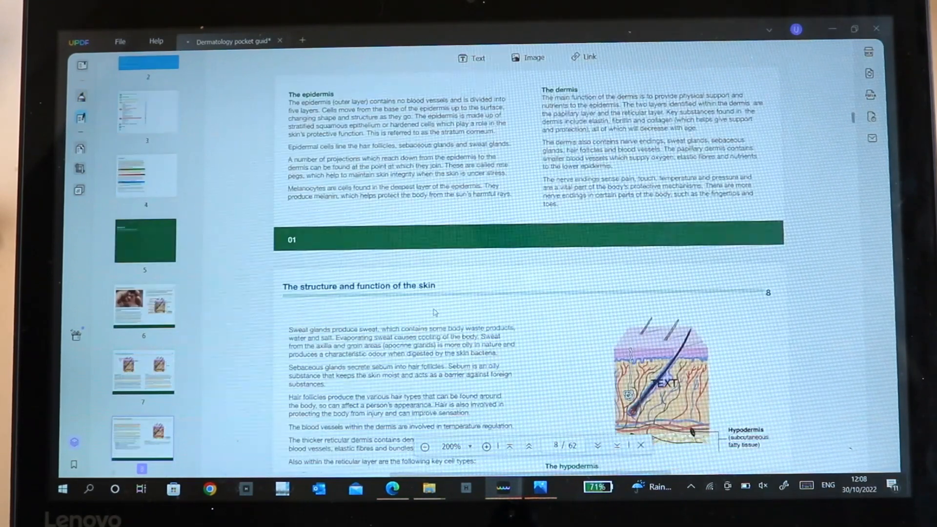
scroll(down, 3)
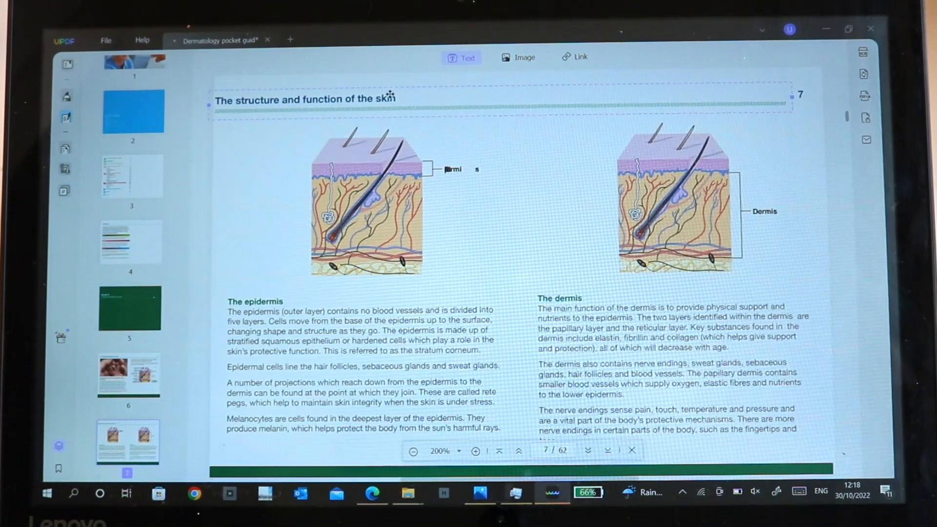
click(304, 99)
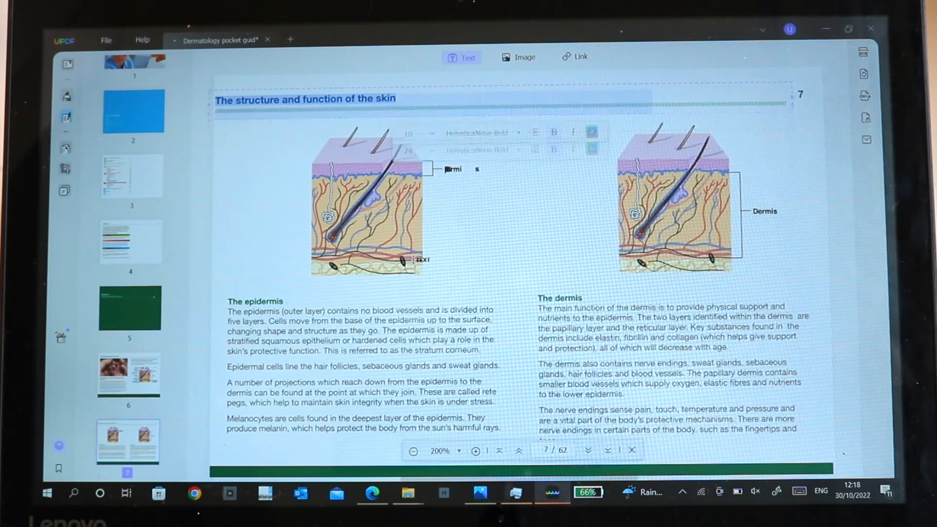
click(591, 148)
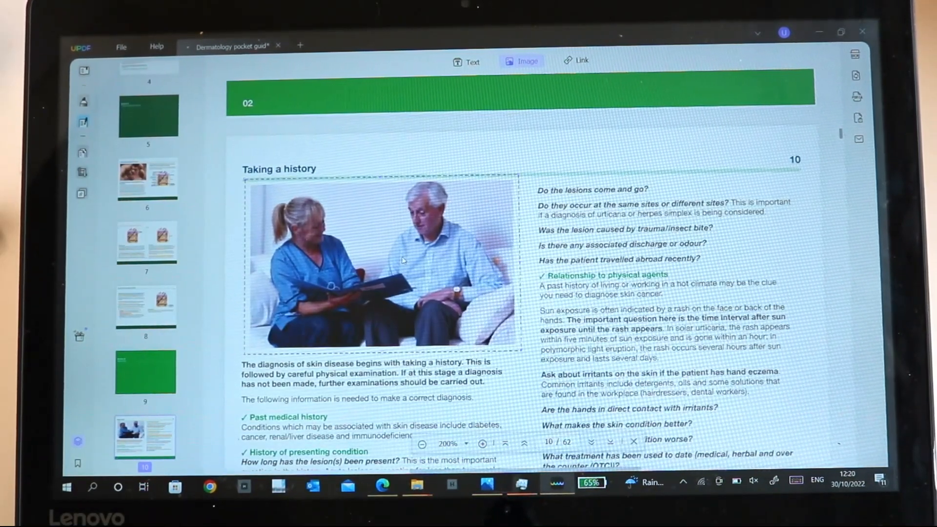
click(376, 268)
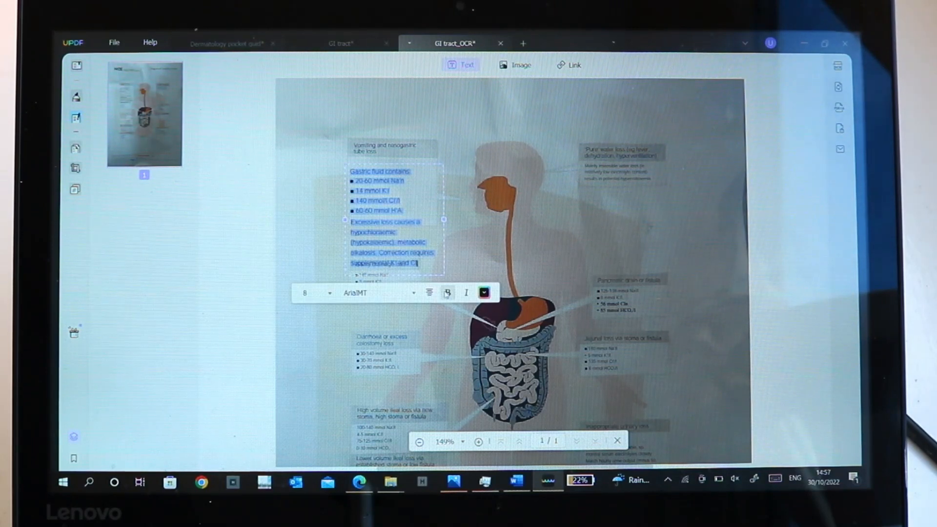
Edit the OCR'd gastric fluid text box, then zoom out
click(484, 293)
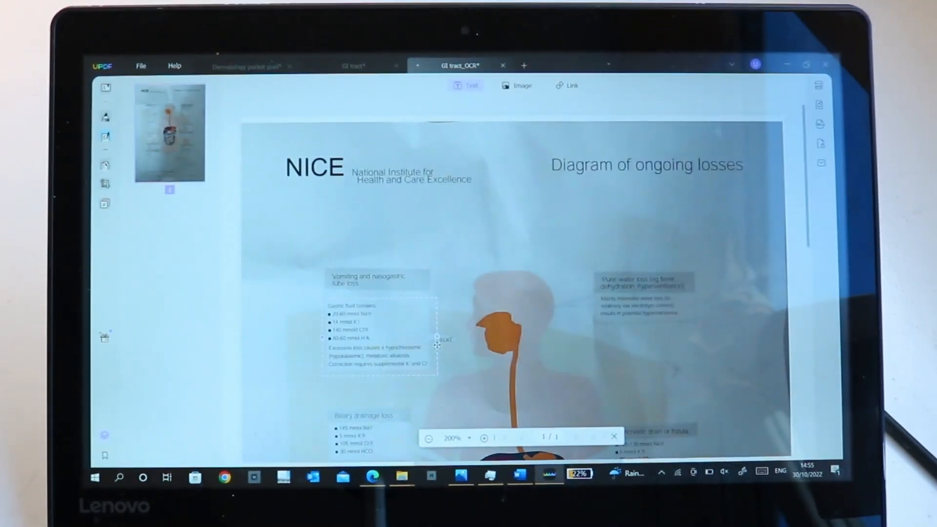
scroll(down, 3)
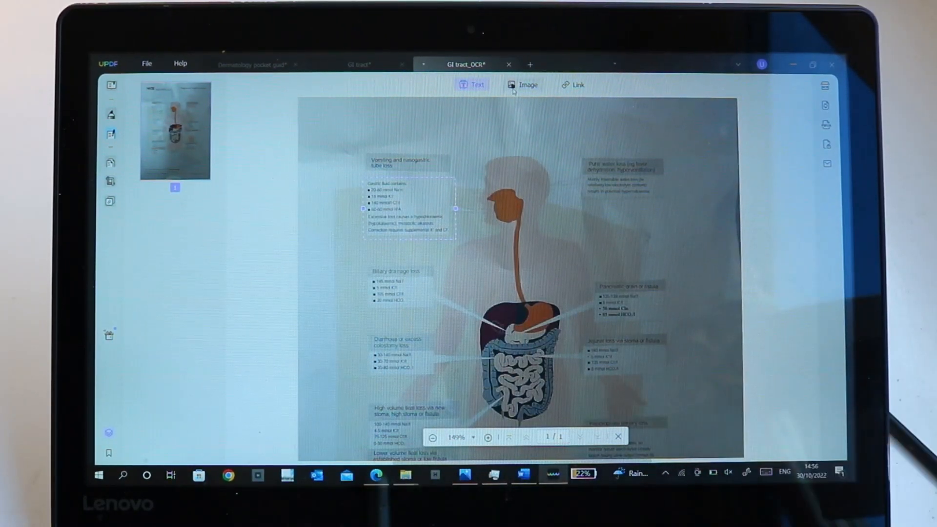
Close the GI tract file tab
click(527, 84)
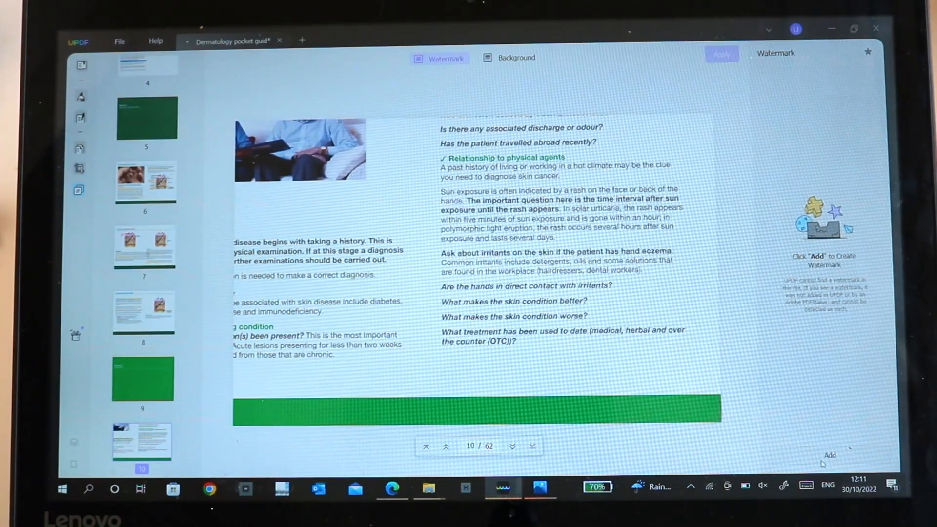
Add a diagonal tiled 'CONFIDENTIAL' text watermark with 20 spacing and lowered opacity
click(828, 455)
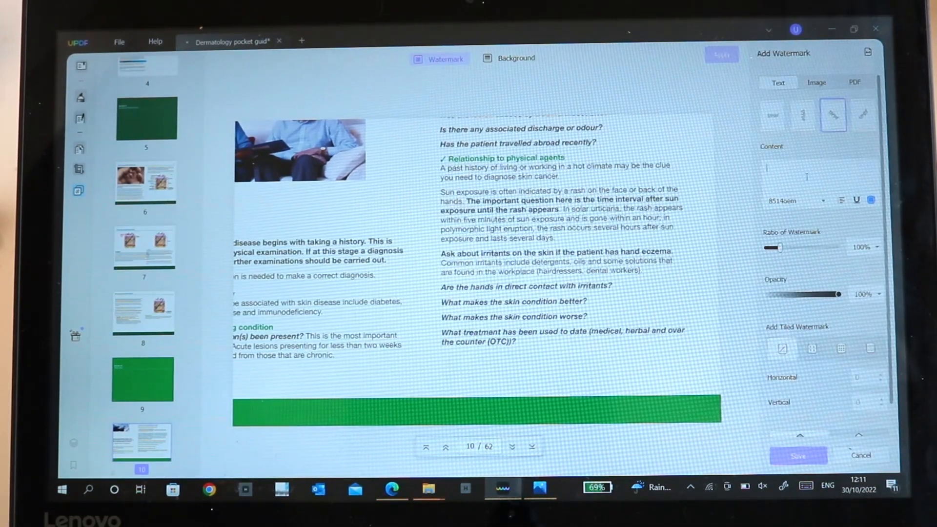
text(CONFIDENTIAL)
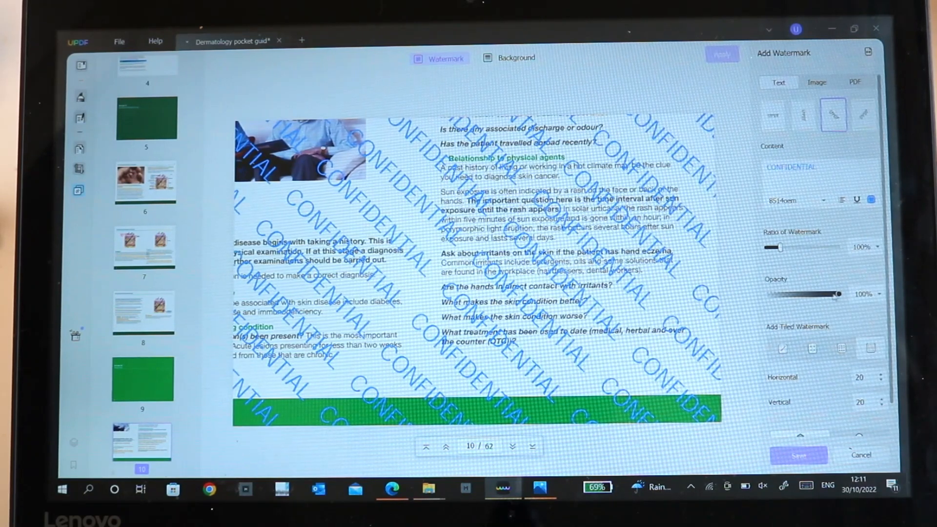
drag(836, 294, 792, 294)
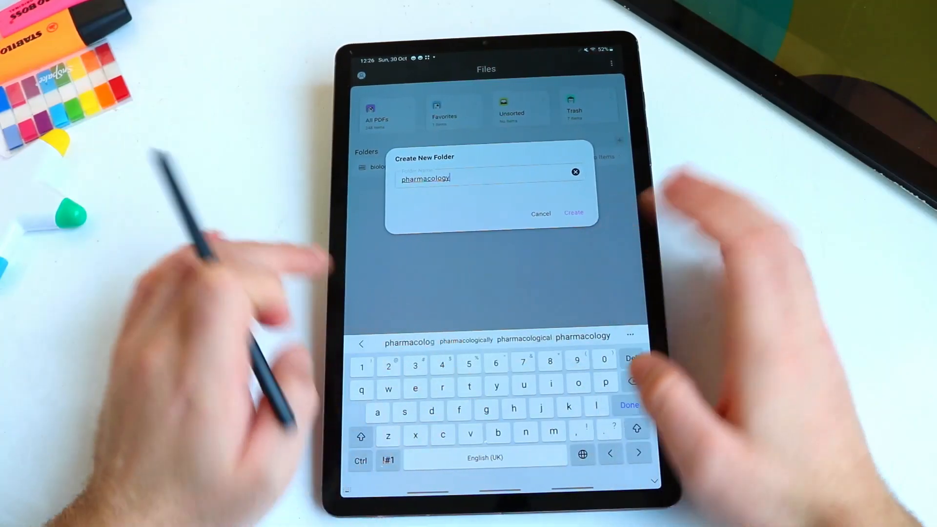
Create a 'pharmacology' folder, then a 'skin' folder inside biology
click(572, 213)
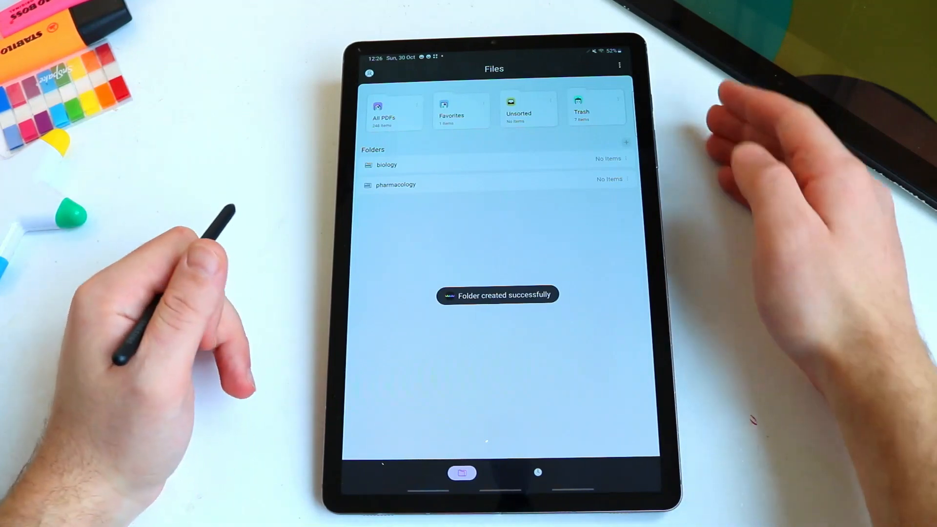
click(386, 165)
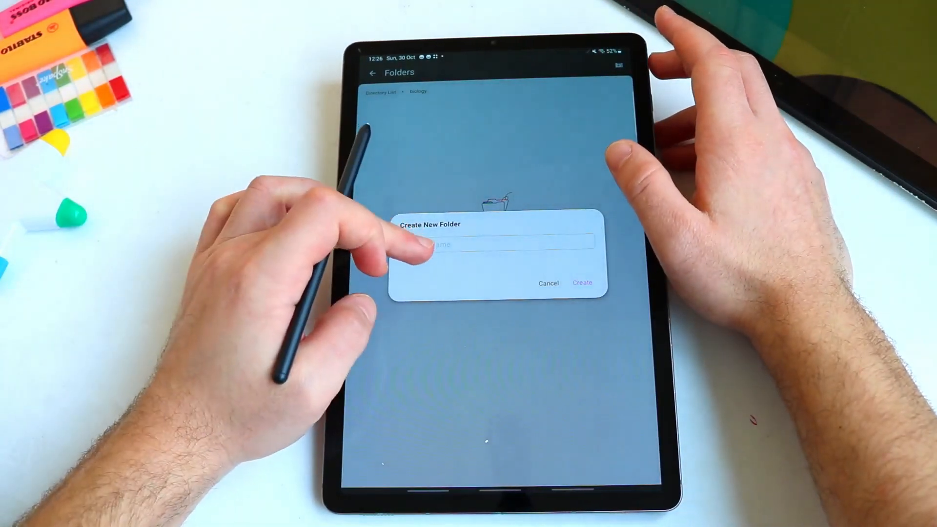
click(581, 282)
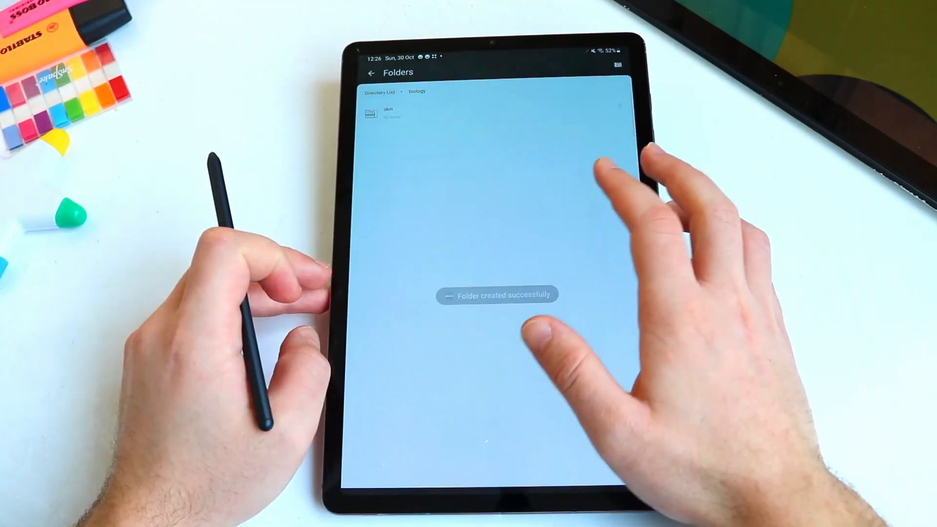
Inside the skin folder, create a new subfolder
click(370, 114)
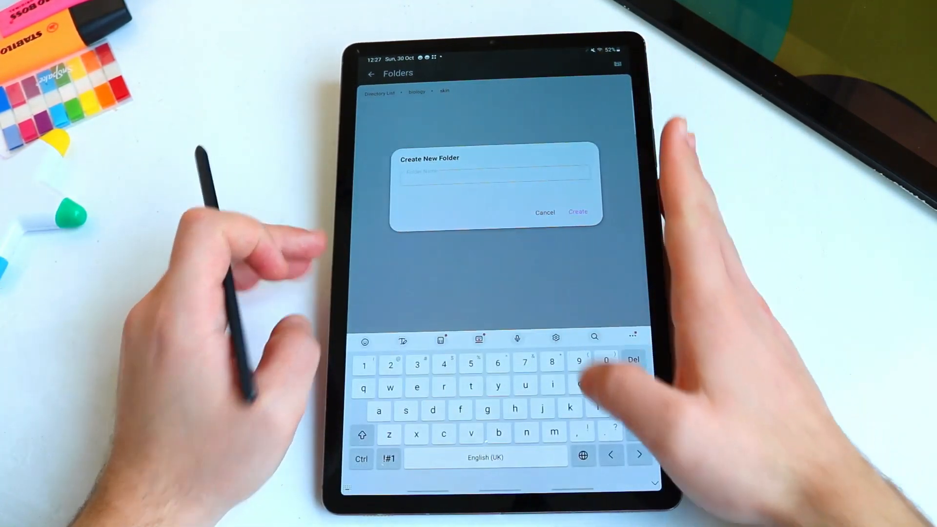
click(578, 212)
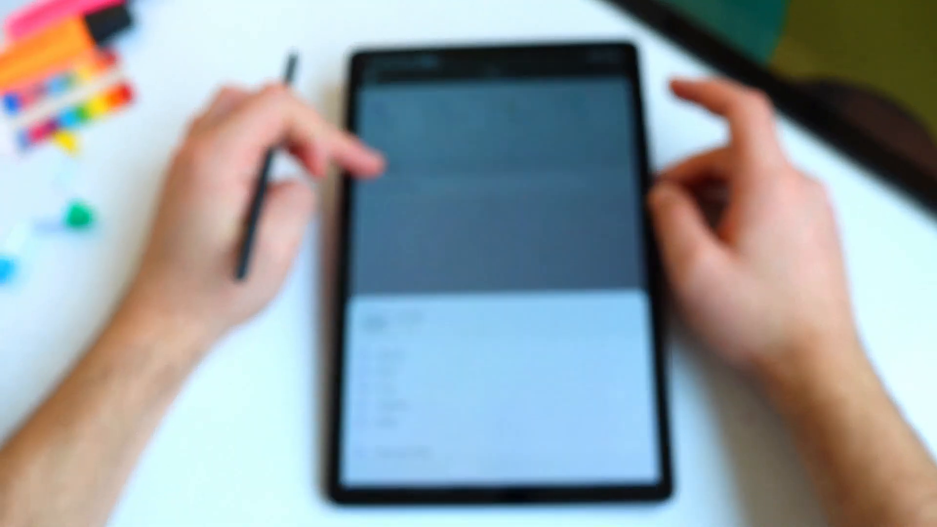
click(386, 165)
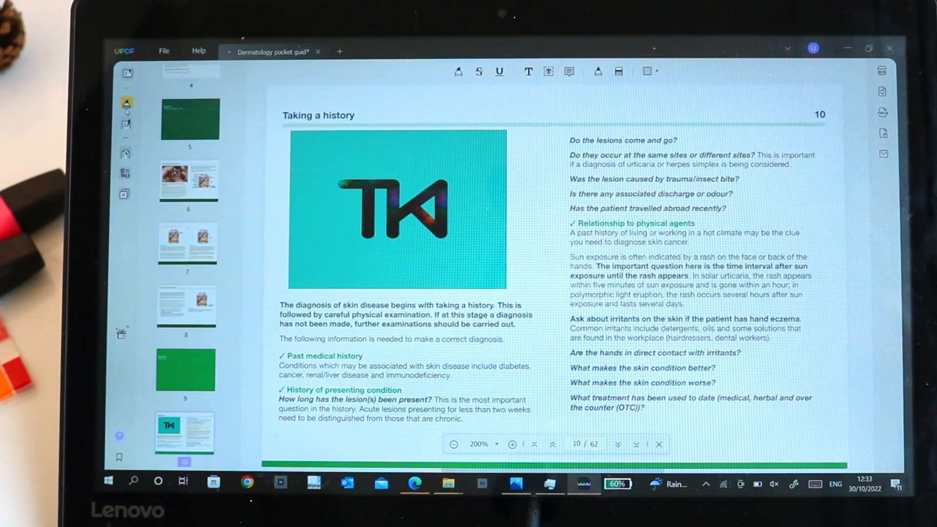
Insert the GI tract PDF from file into the guide after page 5
click(126, 154)
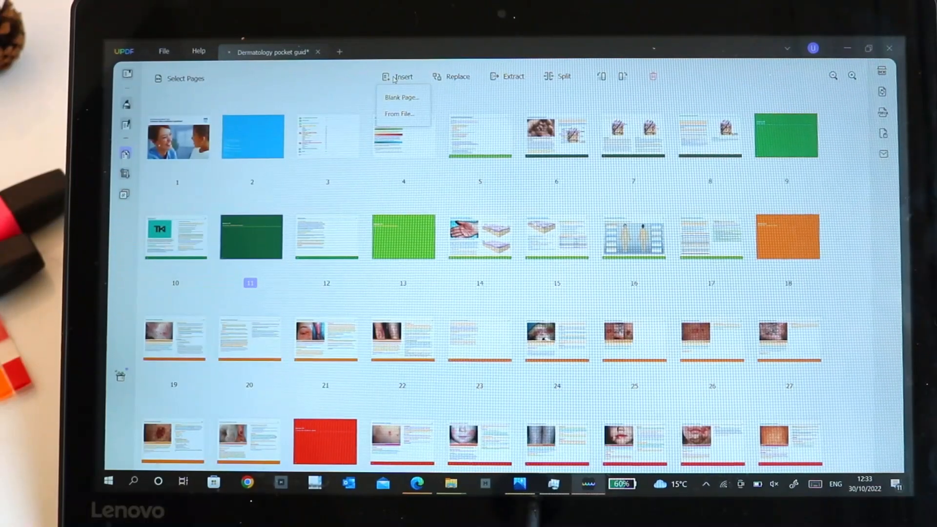
click(398, 114)
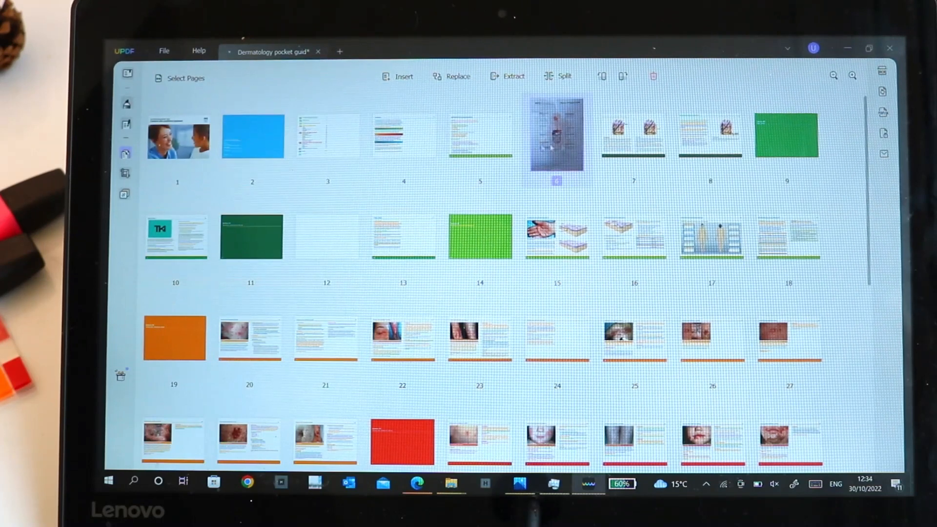
click(556, 135)
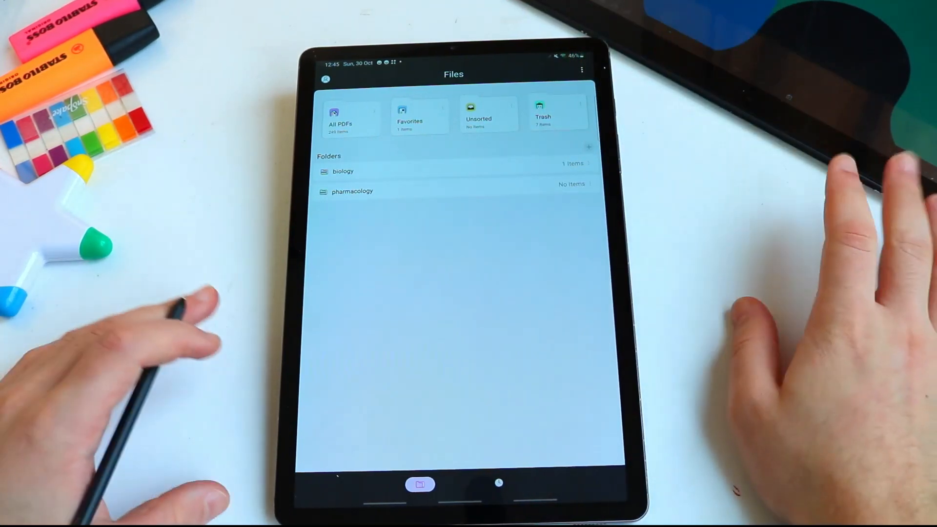
Navigate biology > skin > lecture 1 to reveal the dermatology pocket guide PDF
click(343, 172)
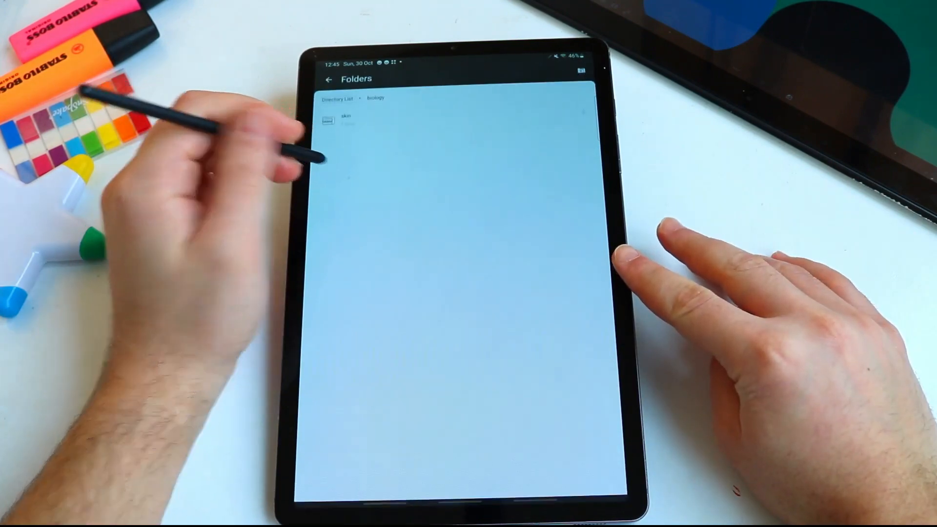
click(346, 118)
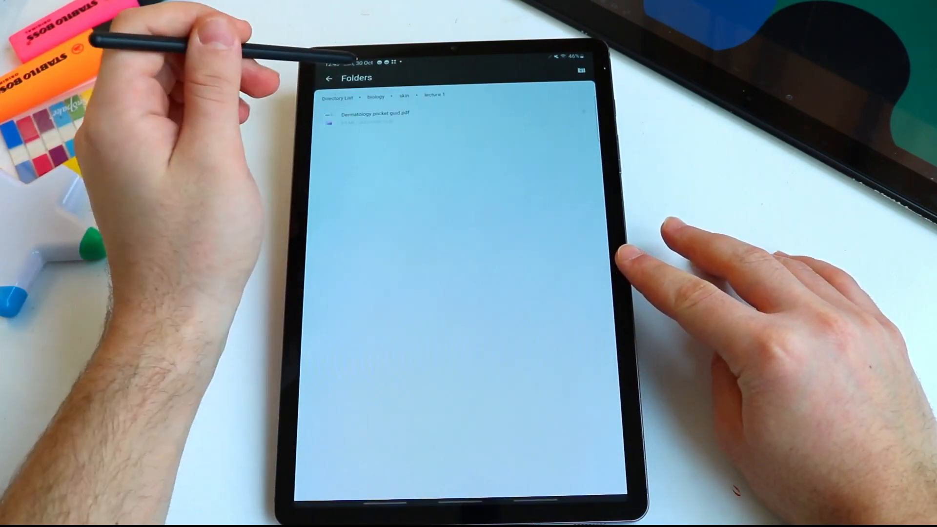
click(375, 117)
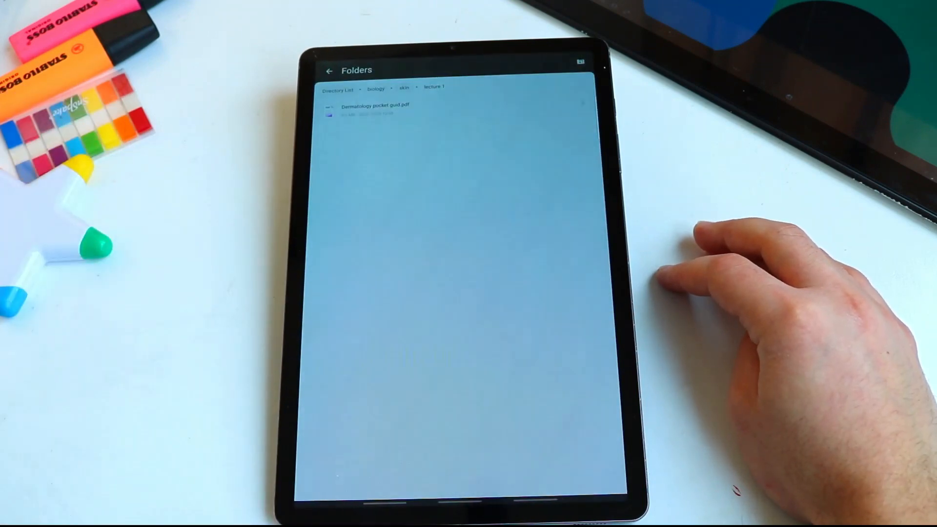
click(375, 109)
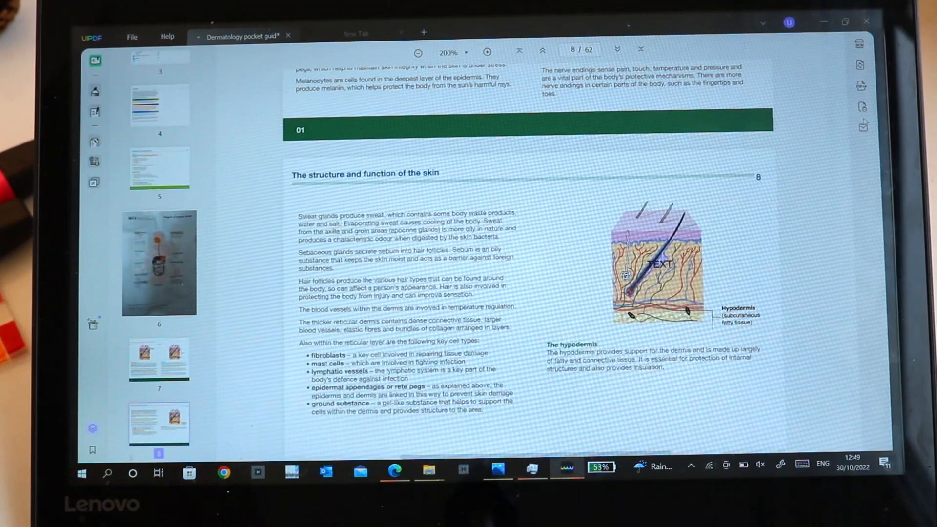
mouse_move(862, 86)
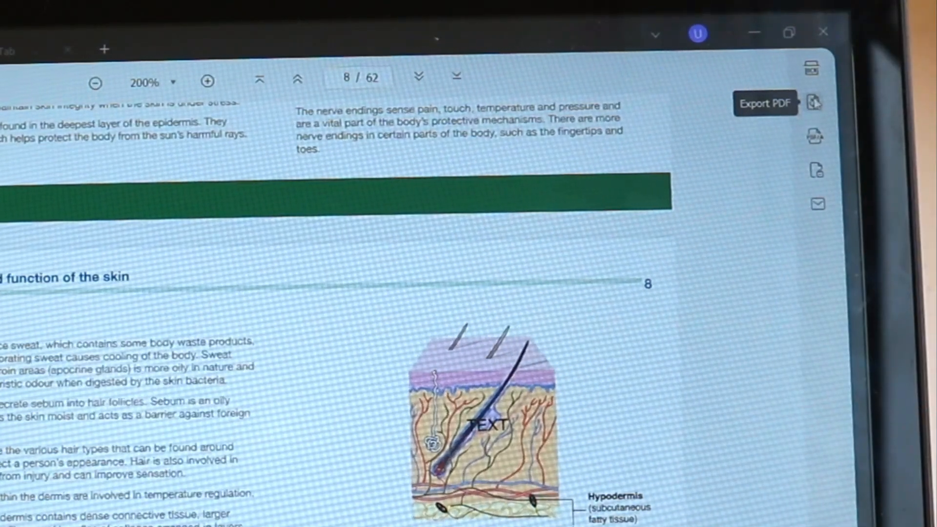
Export the dermatology guide to Word (.docx) over a custom page range
click(766, 103)
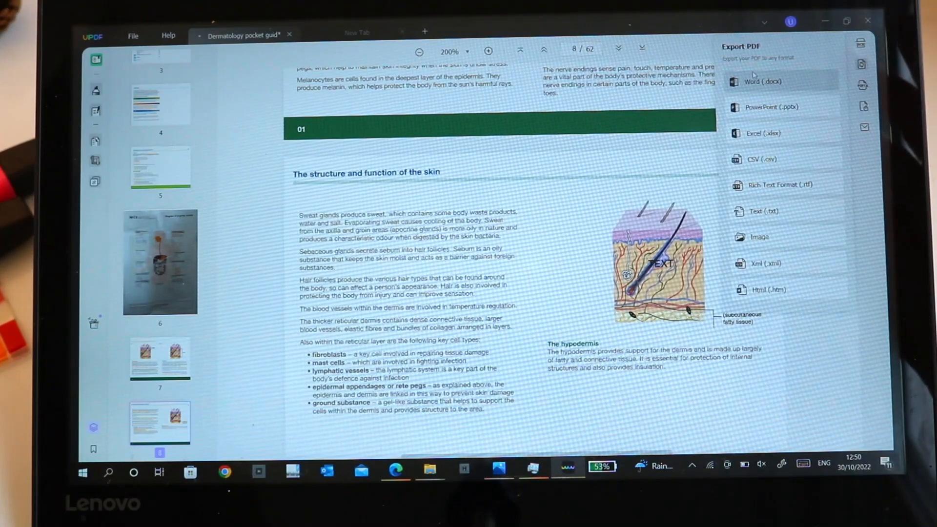
click(762, 81)
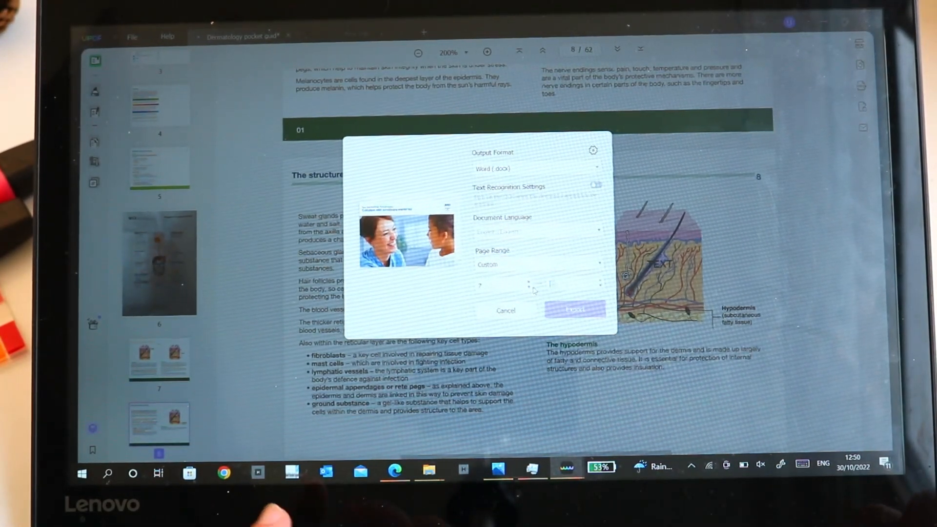
click(505, 310)
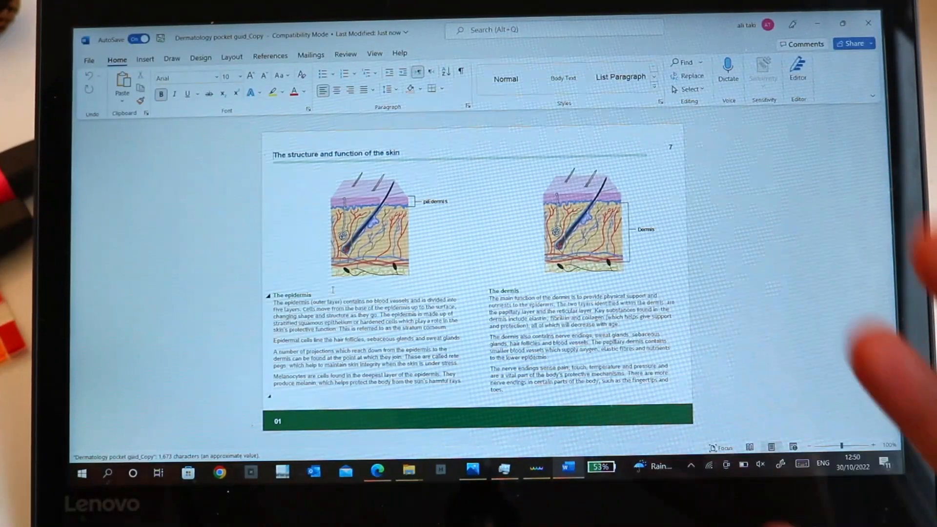
Type the note 'I can change the tit' after the skin-structure heading
click(371, 227)
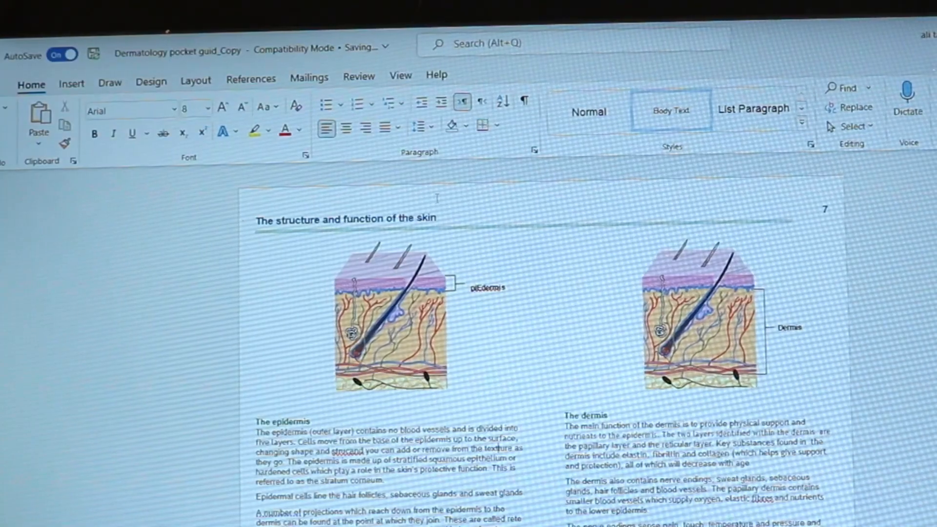
text(I can)
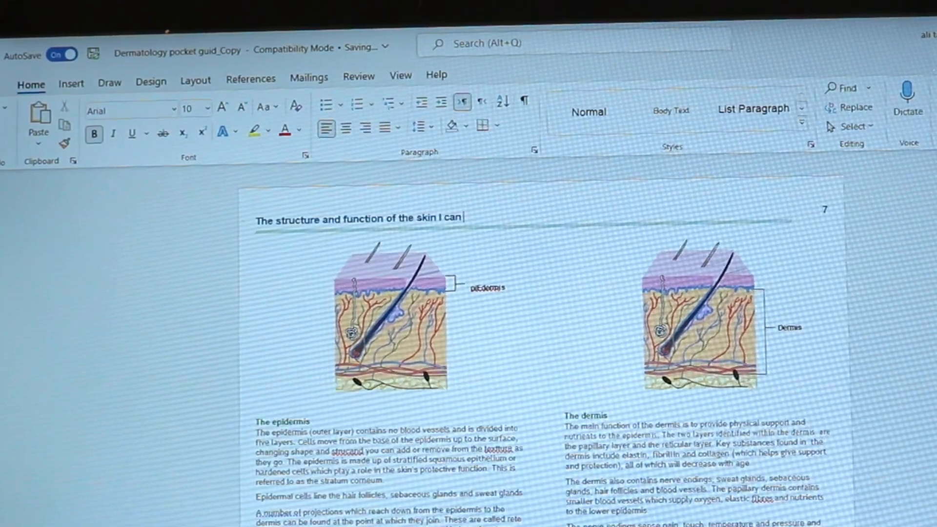
text(change the tit)
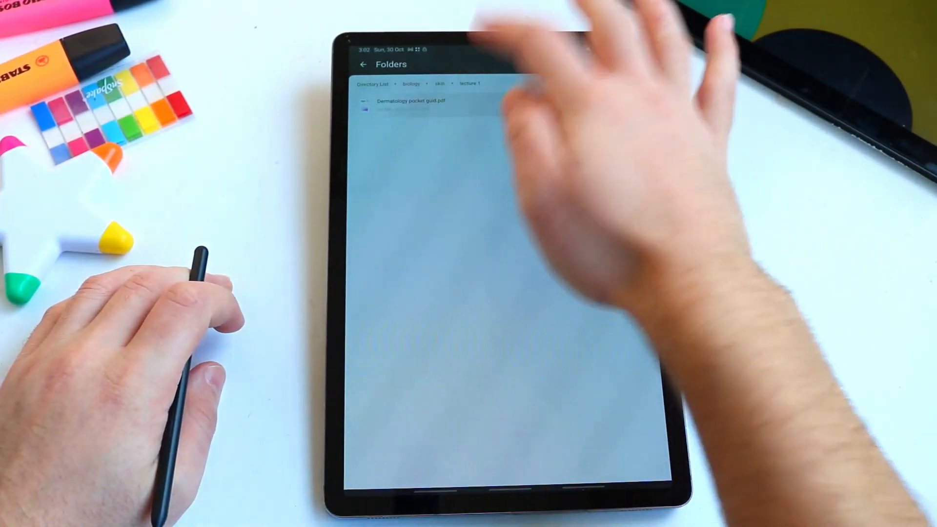
Open the dermatology guide in split screen and show the biology folder beside it
click(408, 101)
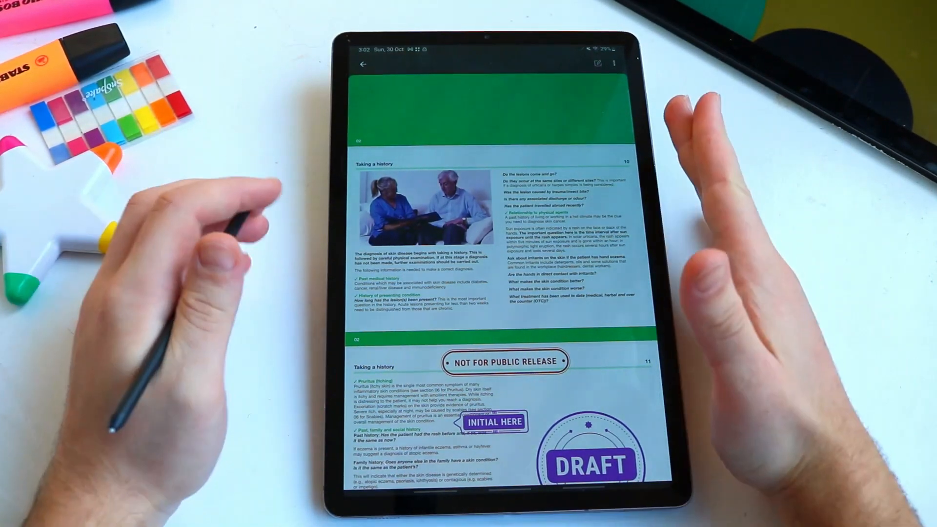
click(614, 64)
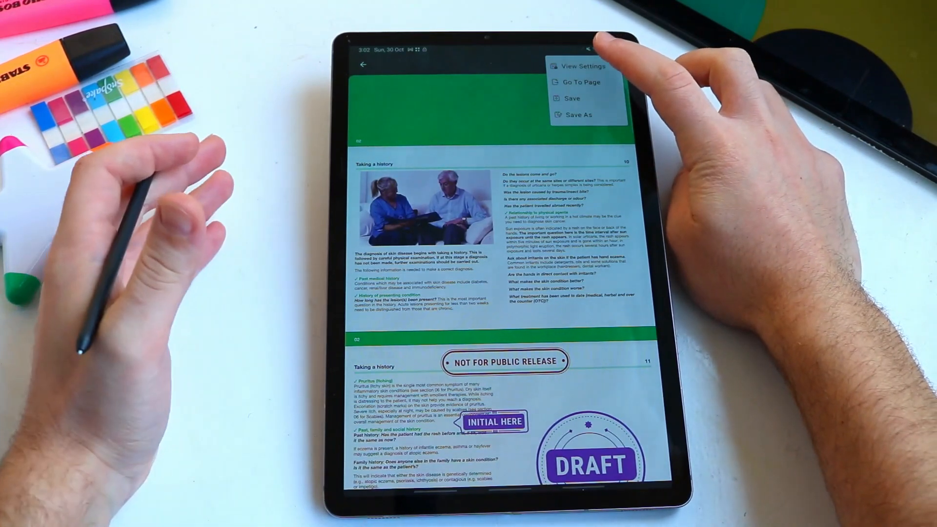
click(581, 66)
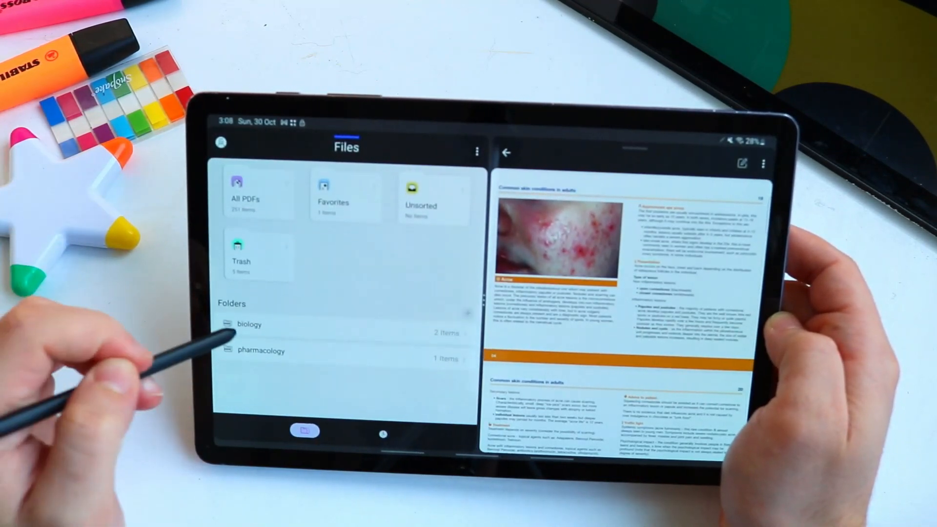
click(248, 325)
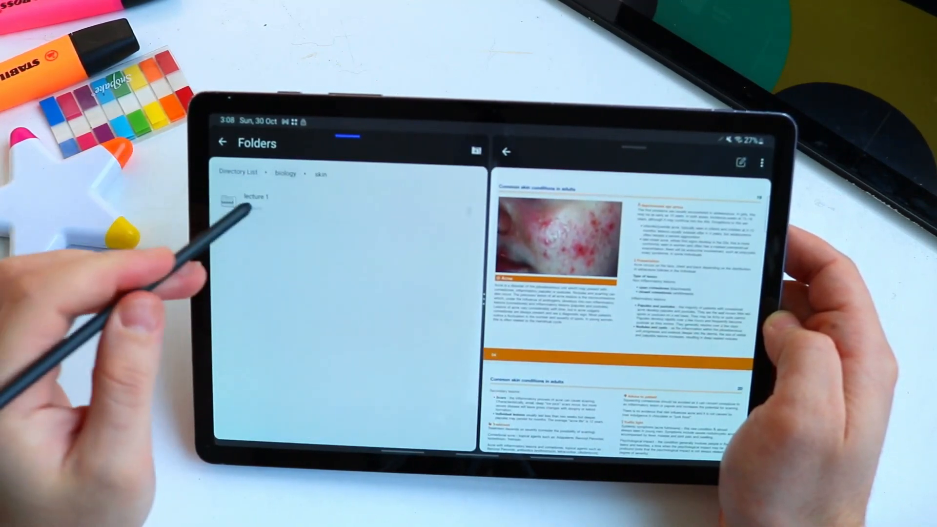